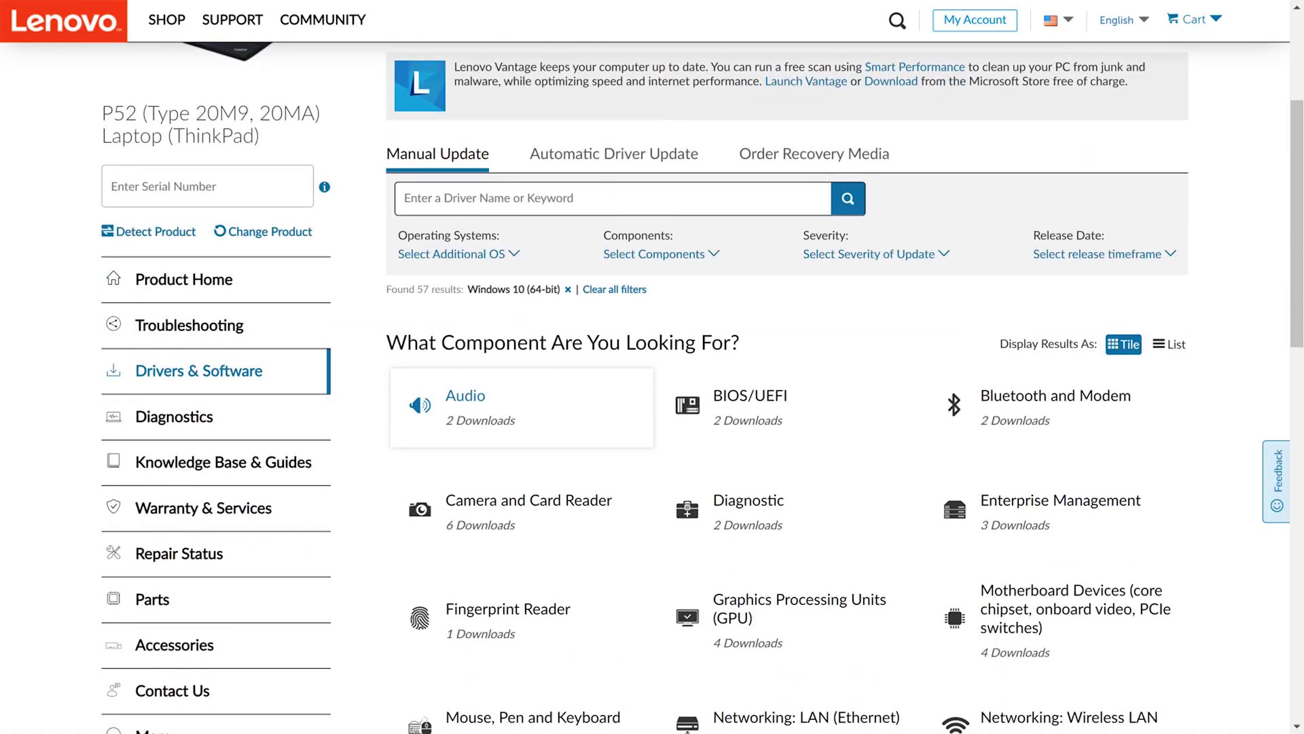
Step: Scroll the driver tiles and show the two Intel Networking: Wireless LAN drivers for Windows 10
scroll(down, 3)
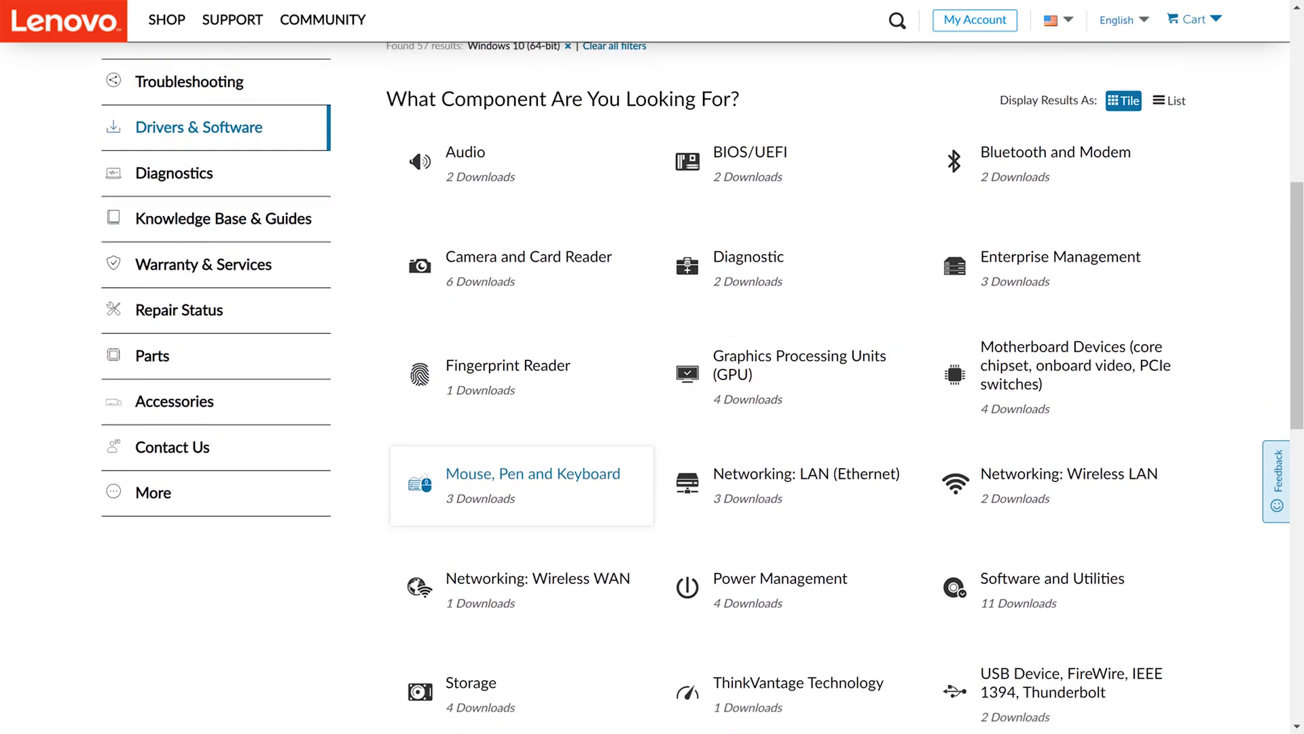
click(1069, 473)
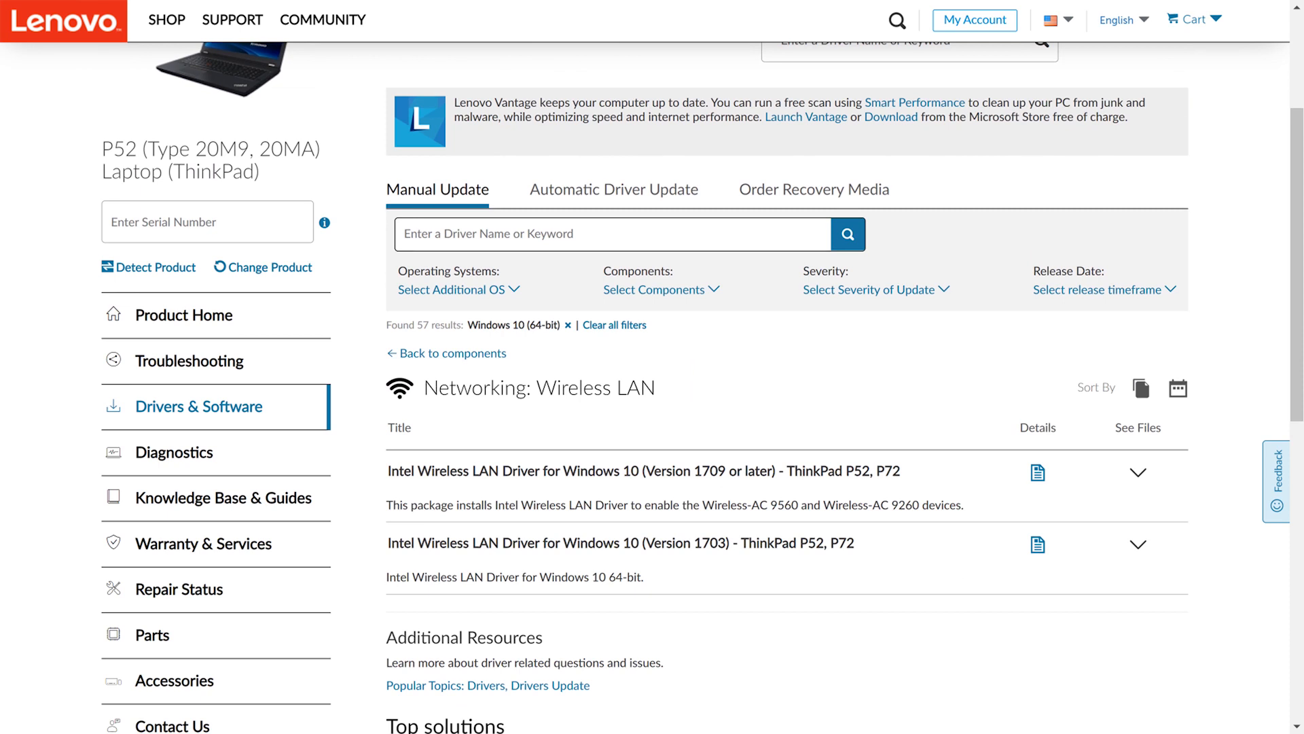
click(962, 699)
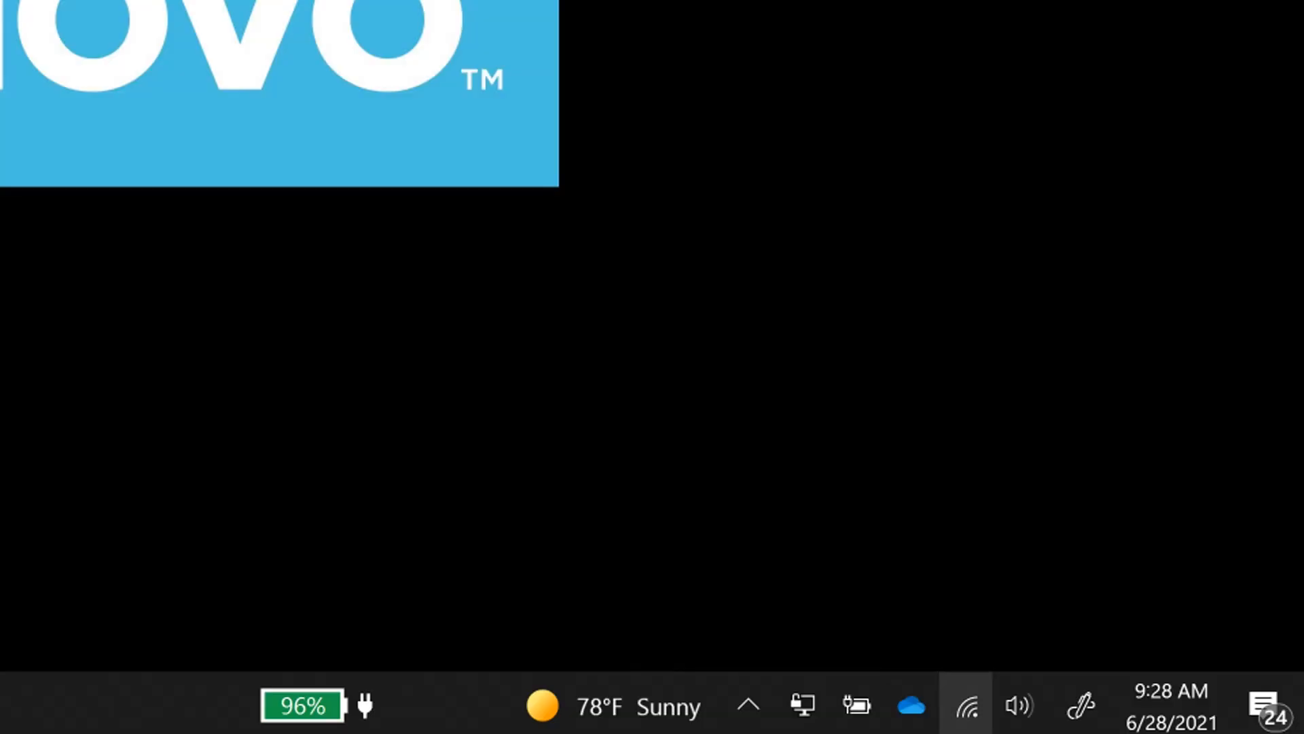
Step: Run Troubleshoot problems from the taskbar network icon to launch Windows Network Diagnostics
right_click(970, 706)
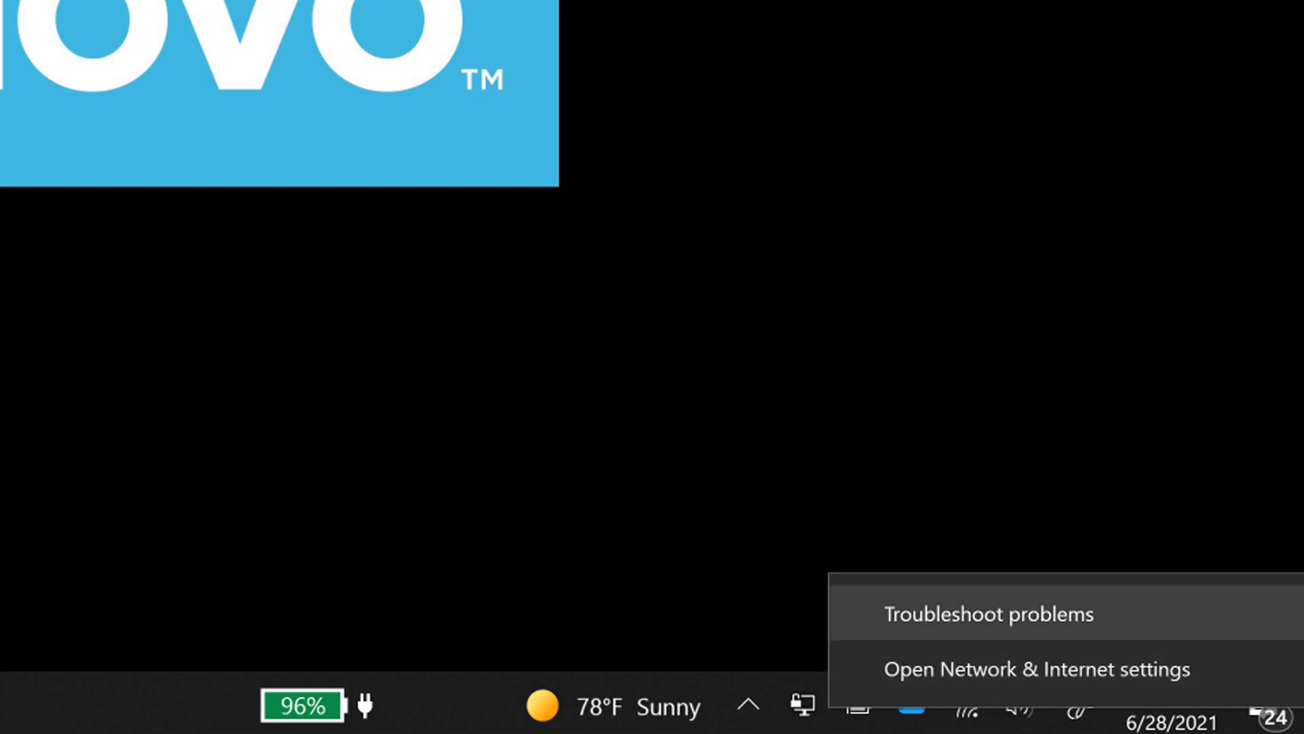
click(994, 613)
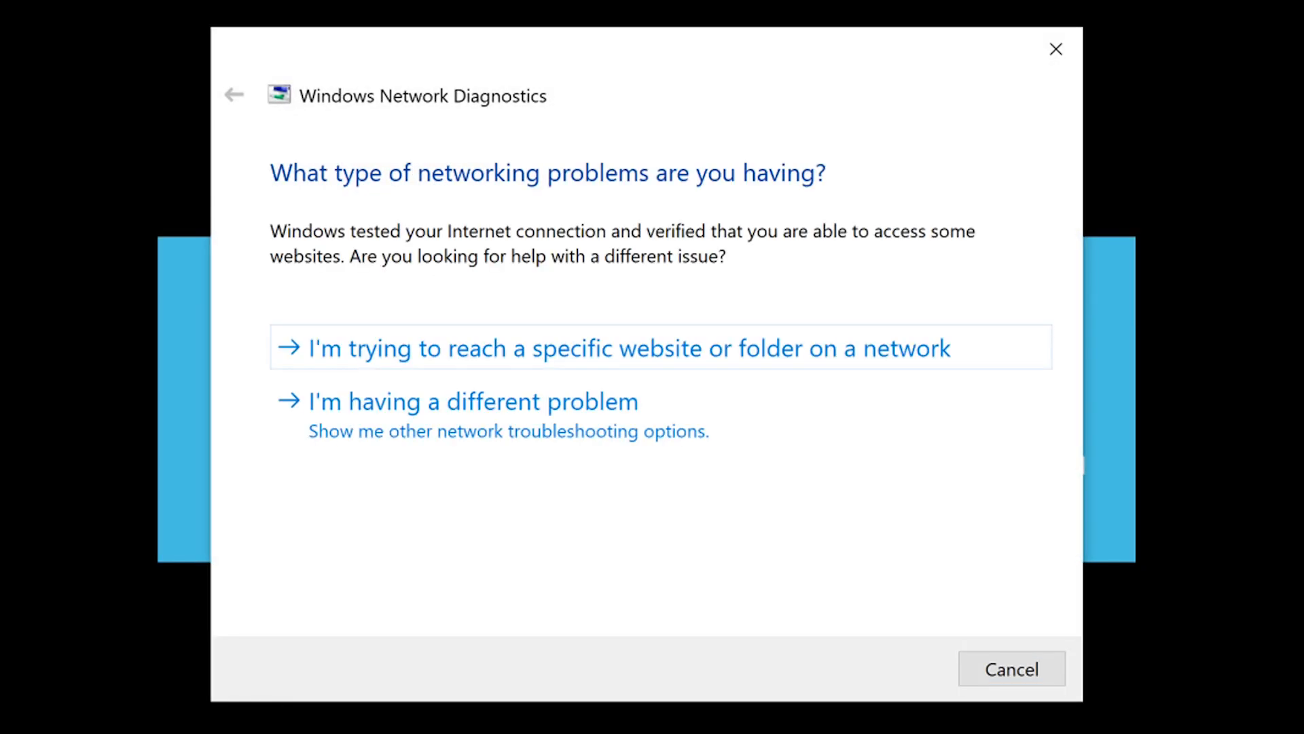
mouse_move(1057, 49)
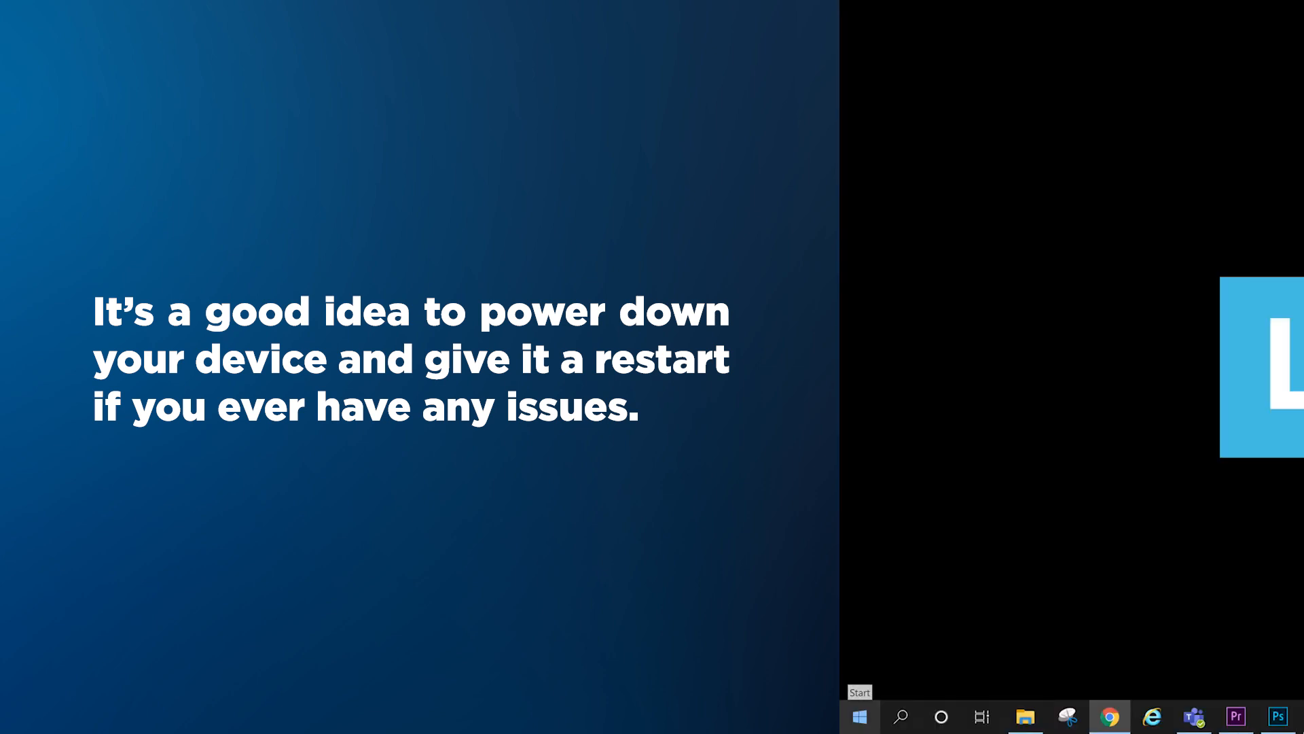
Step: Show the Start menu Power options: Sleep, Hibernate, Shut down and Restart
click(861, 718)
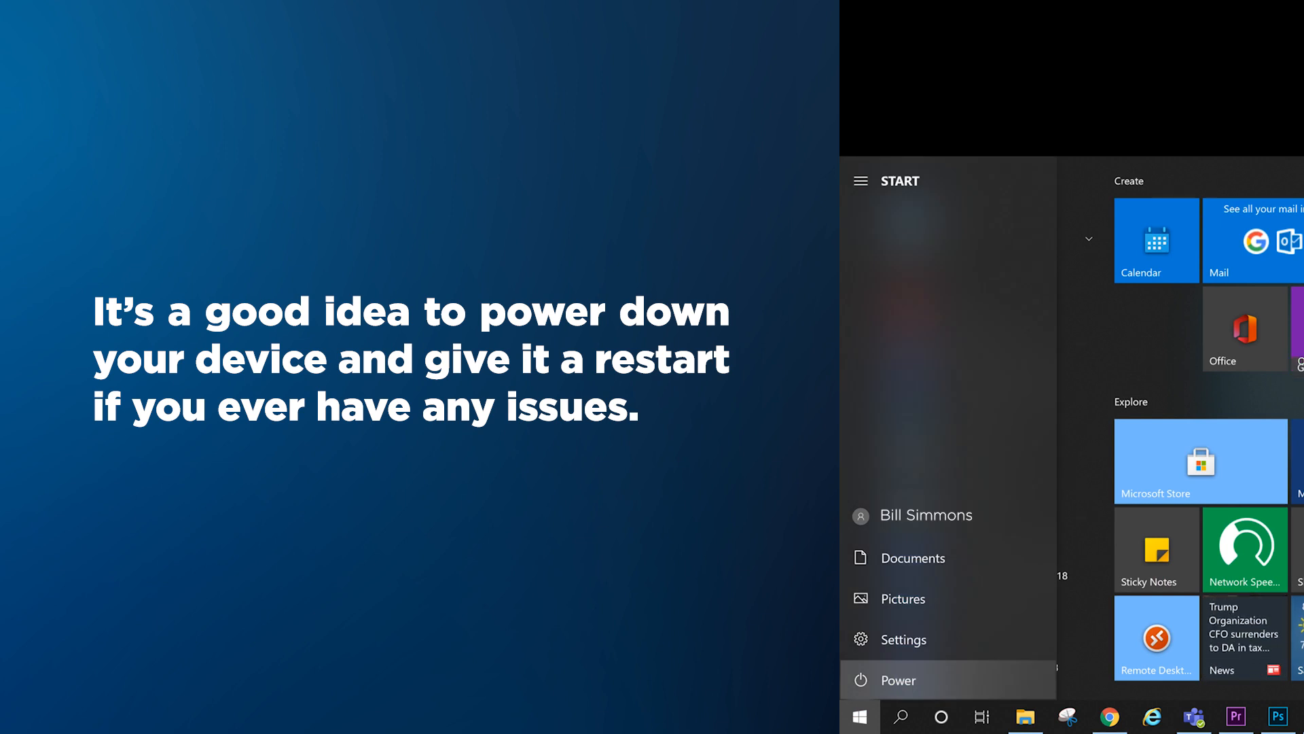
click(898, 681)
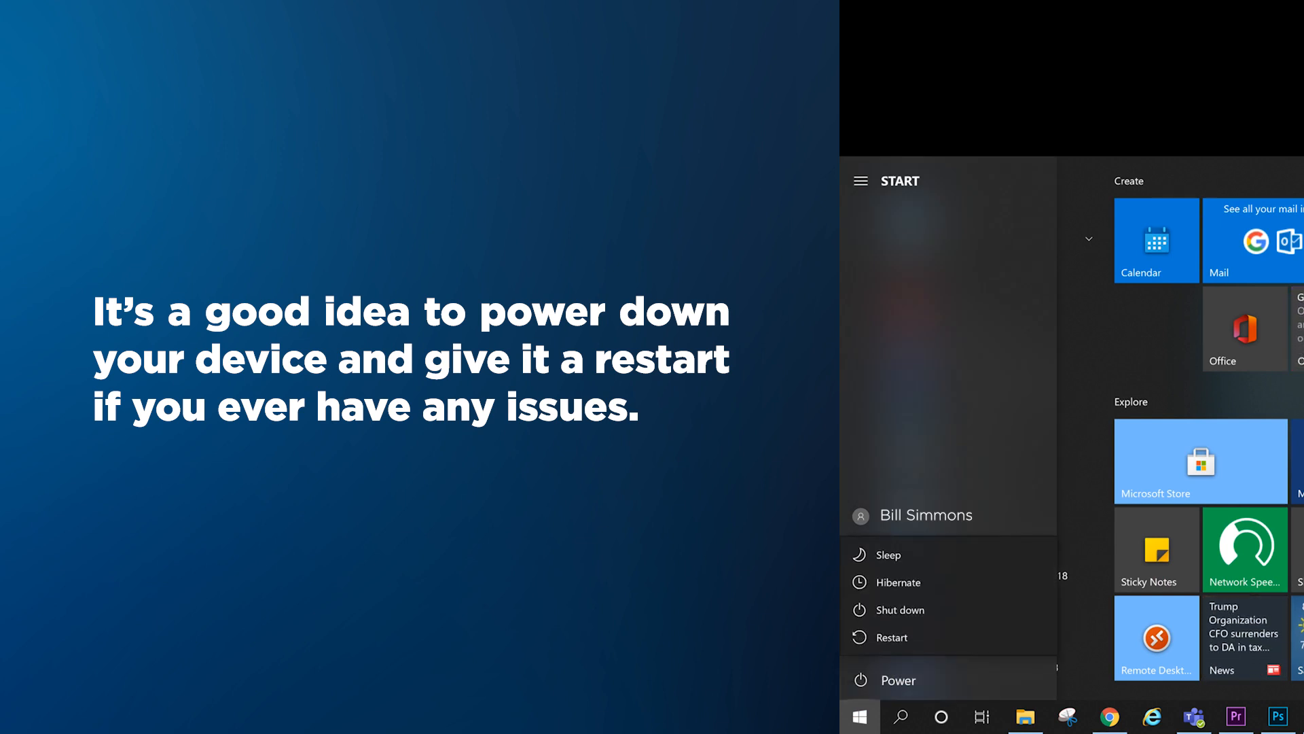
mouse_move(891, 638)
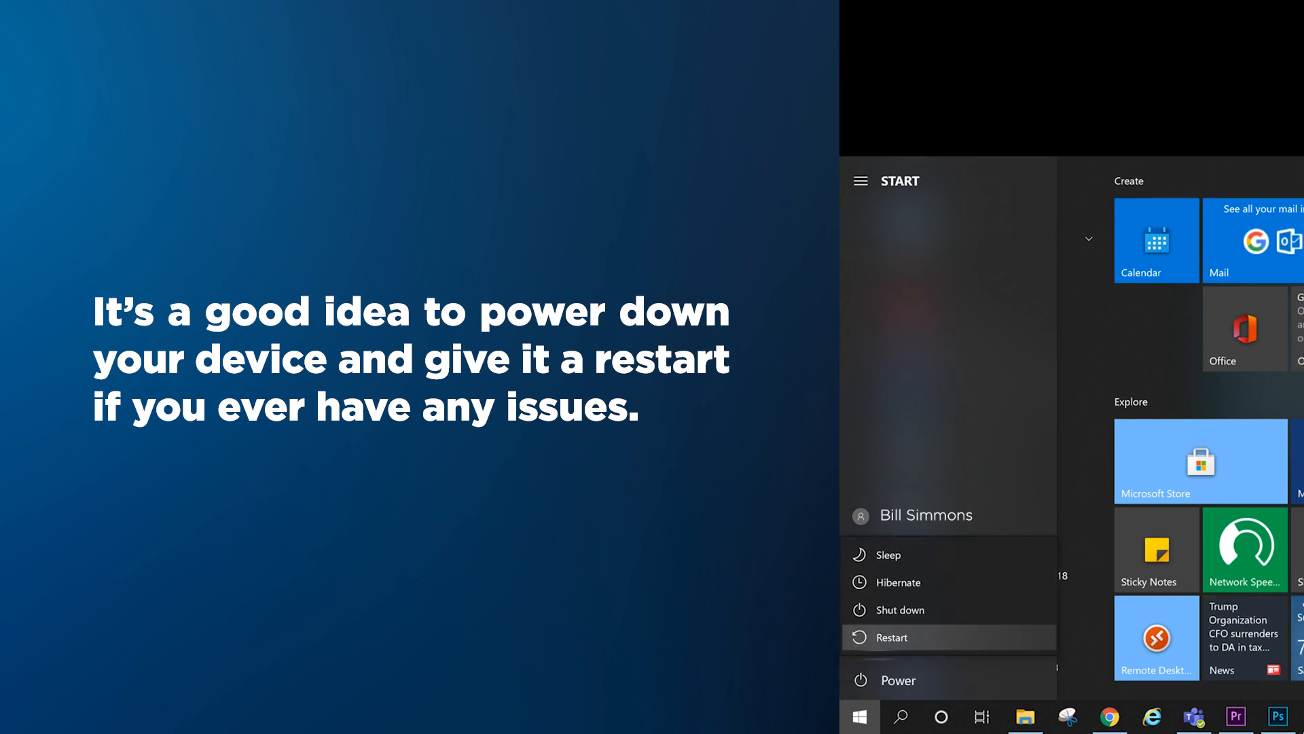